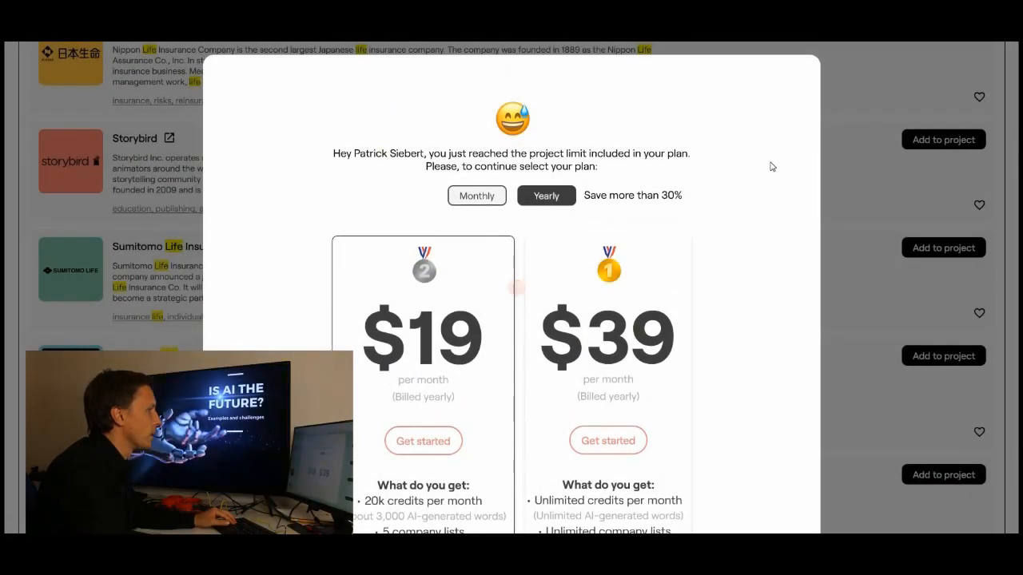
{"action": "scroll", "scroll_direction": "down", "scroll_amount": 3}
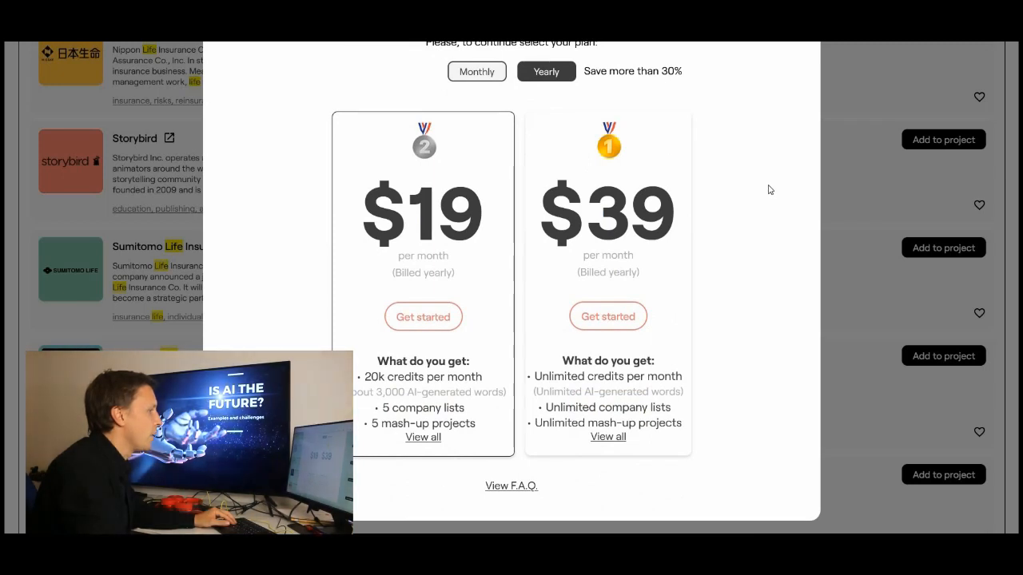